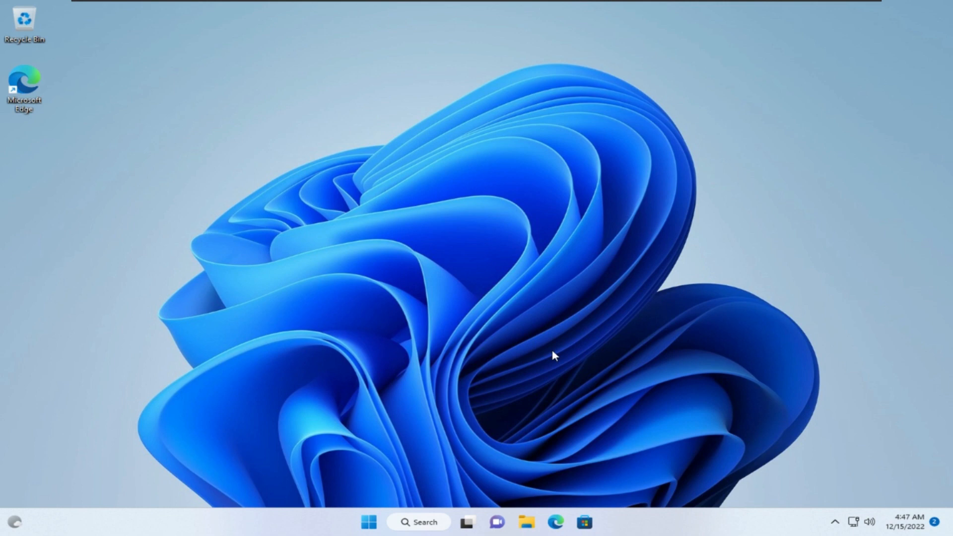
- Search for regedit from the taskbar and launch Registry Editor
{"action": "type", "text": "resg"}
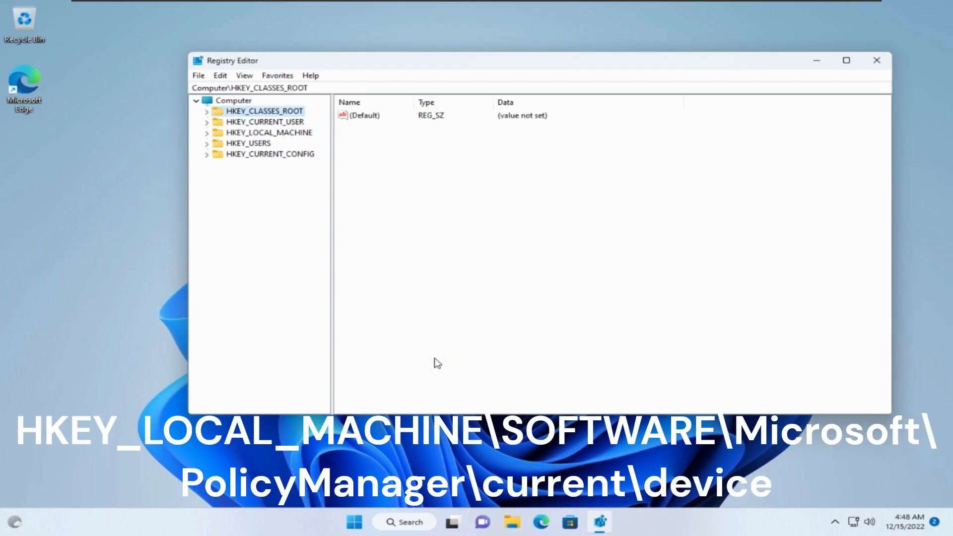
- Navigate the tree to HKEY_LOCAL_MACHINE\SOFTWARE\Microsoft\PolicyManager\current\device
{"action": "left_click", "coordinate": [207, 132]}
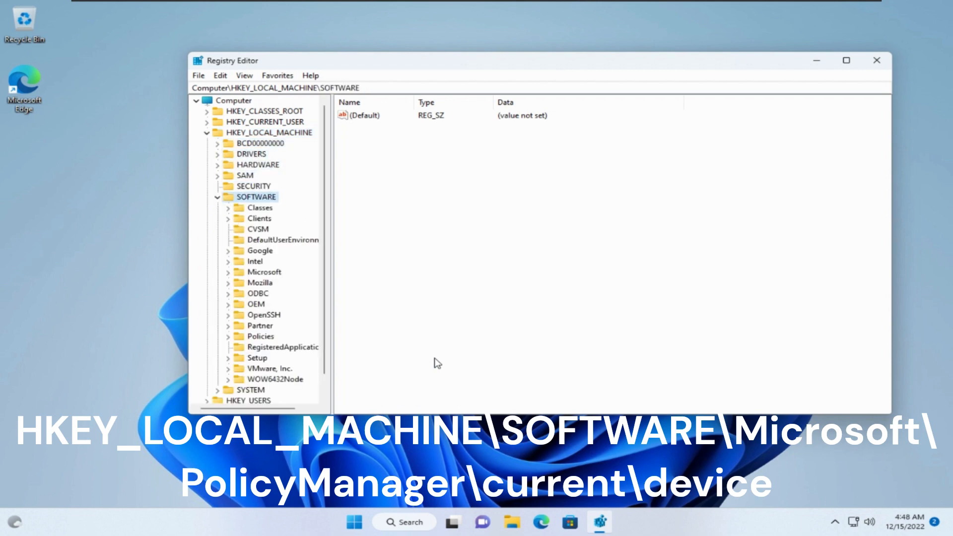
{"action": "left_click", "coordinate": [264, 272]}
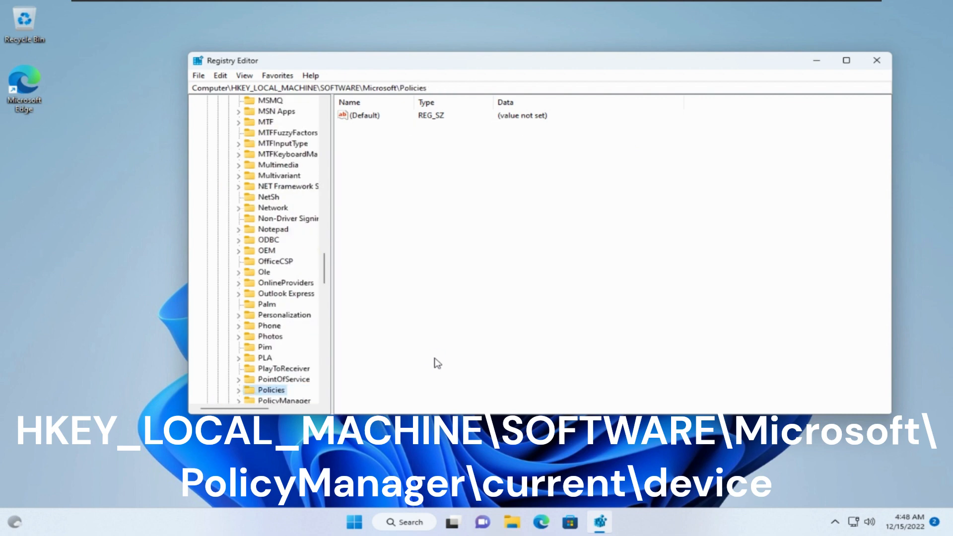
{"action": "scroll", "scroll_direction": "down", "scroll_amount": 3}
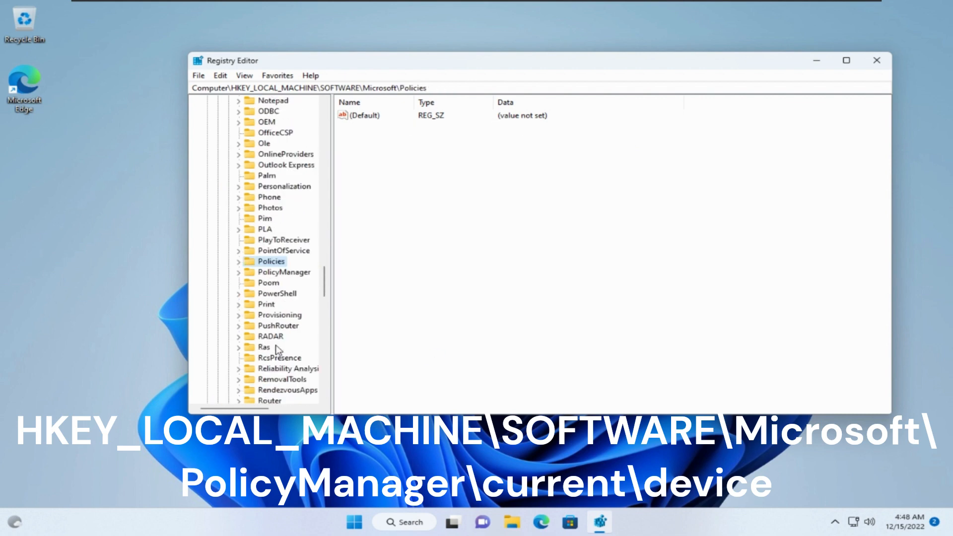
{"action": "left_click", "coordinate": [238, 271]}
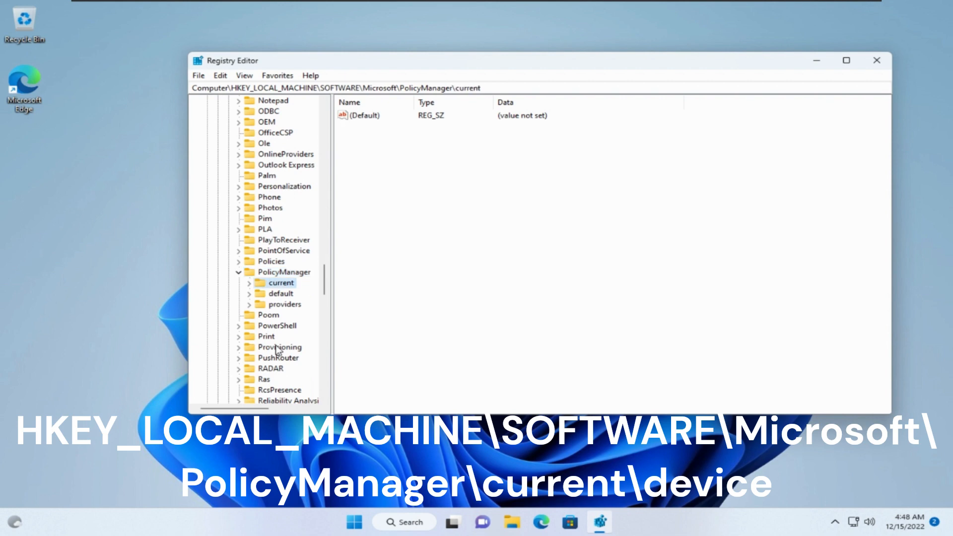
{"action": "left_click", "coordinate": [249, 282]}
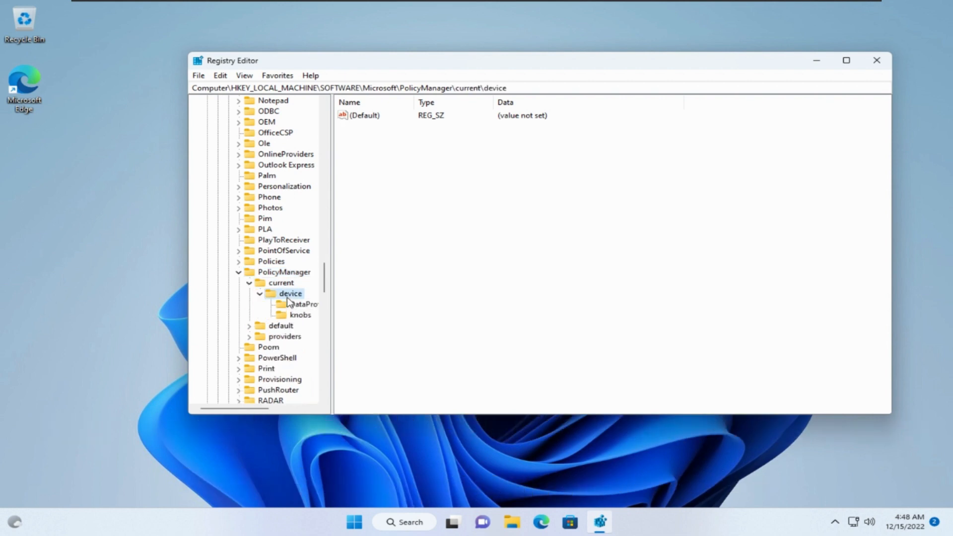
- Create a new key named 'Education' under the device key
{"action": "right_click", "coordinate": [293, 293]}
{"action": "type", "text": "Ed"}
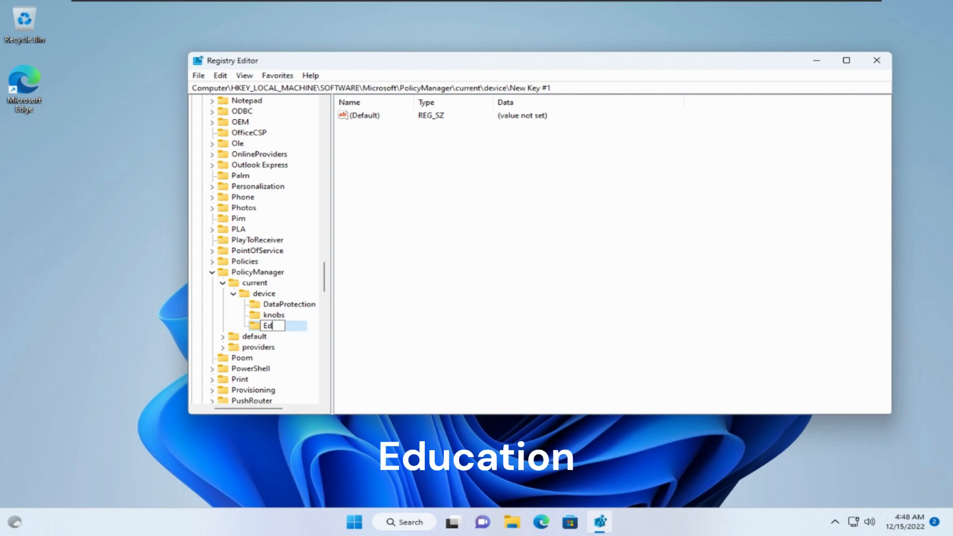
{"action": "type", "text": "ucation"}
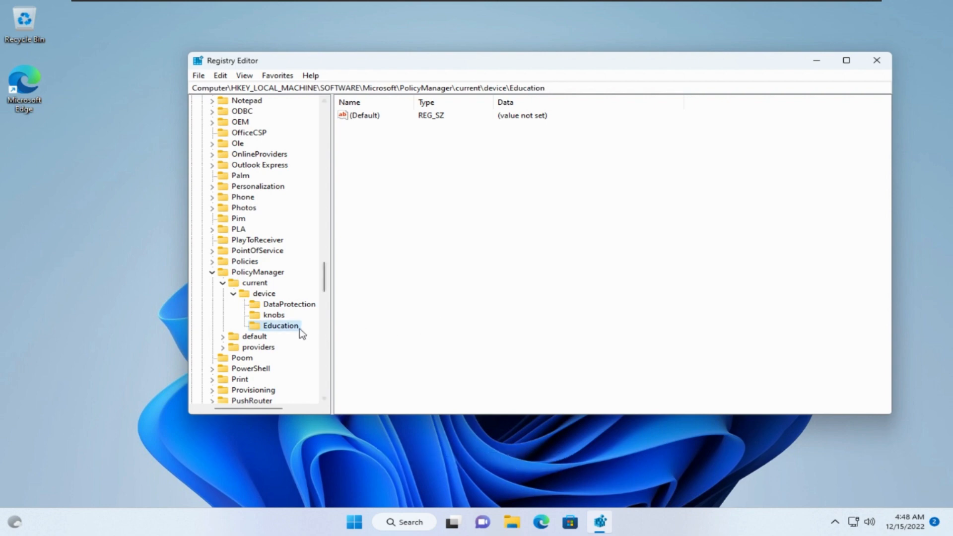
- Create DWORD (32-bit) value 'EnableEduThemes' in Education, leaving its data at 0
{"action": "right_click", "coordinate": [279, 325]}
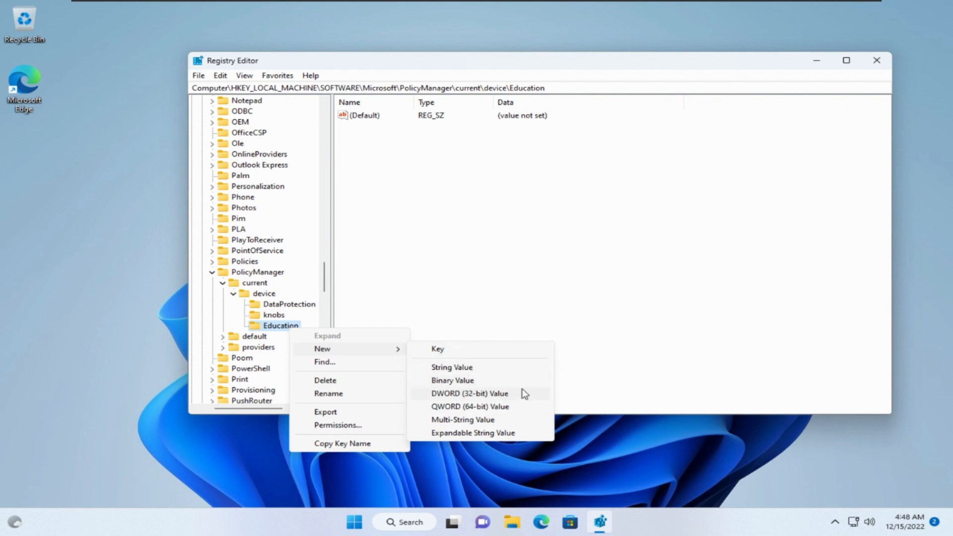
{"action": "mouse_move", "coordinate": [520, 396]}
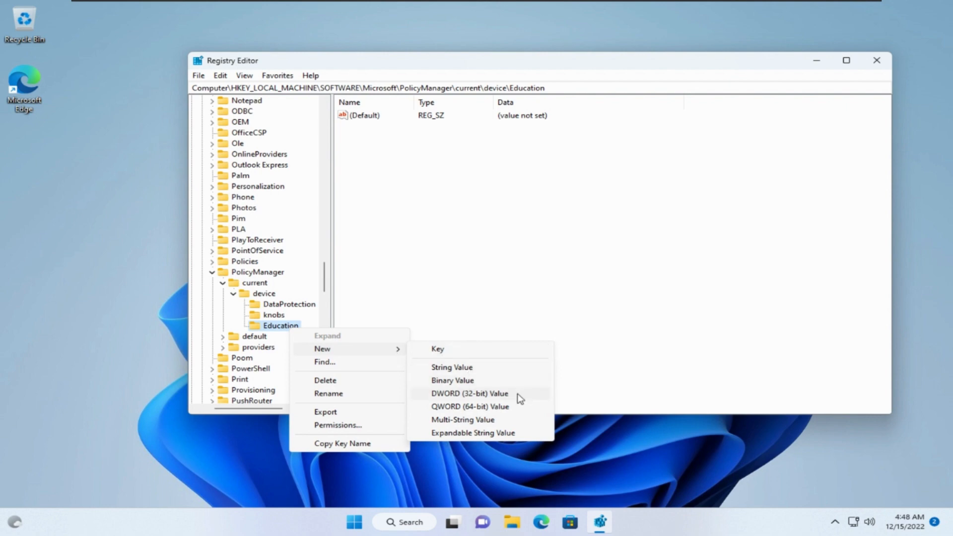
{"action": "left_click", "coordinate": [467, 393]}
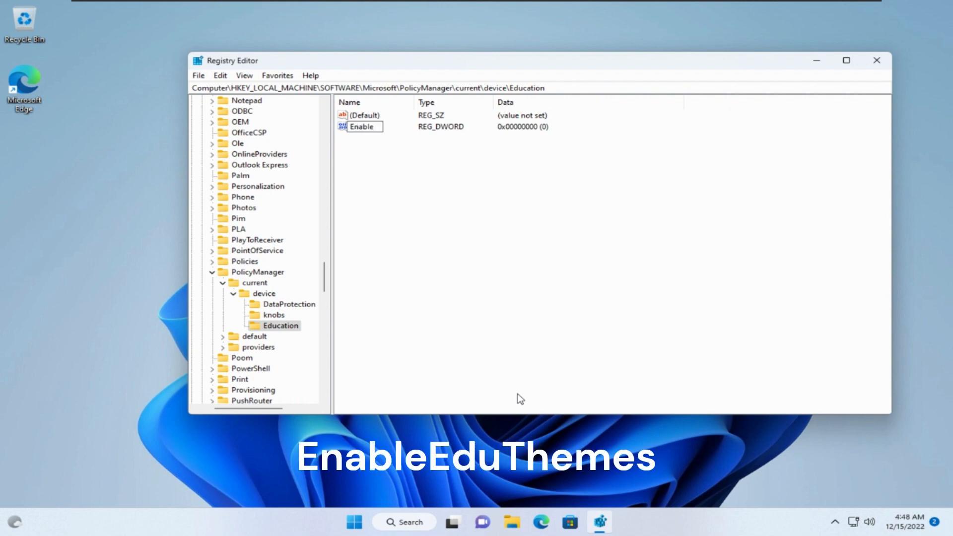
{"action": "type", "text": "EnableEdu"}
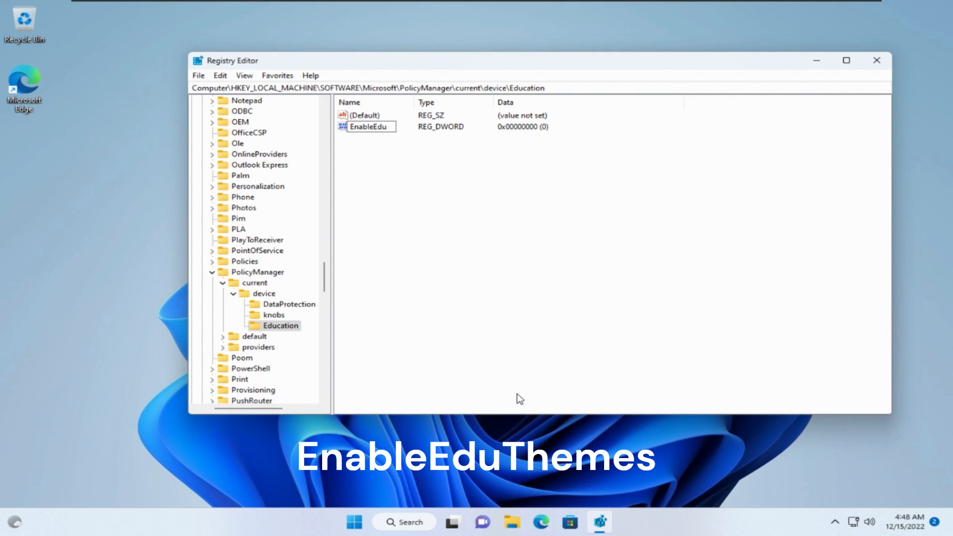
{"action": "type", "text": "Themes"}
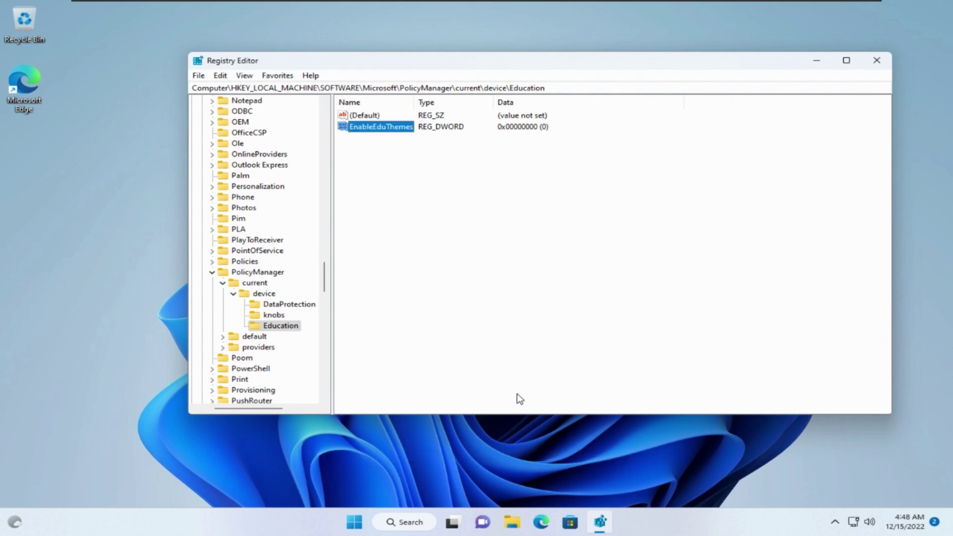
- Set EnableEduThemes value data to 1, then close Registry Editor
{"action": "double_click", "coordinate": [380, 127]}
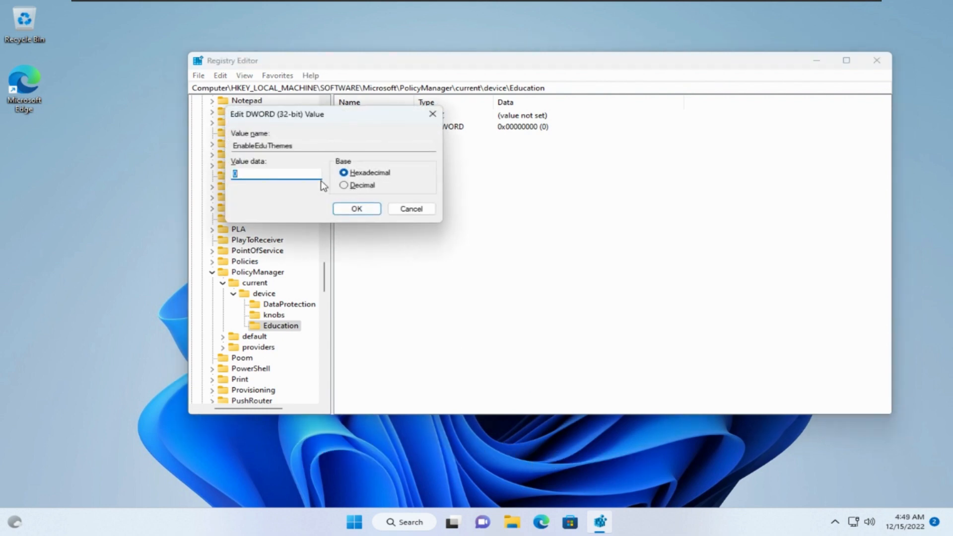
{"action": "type", "text": "1"}
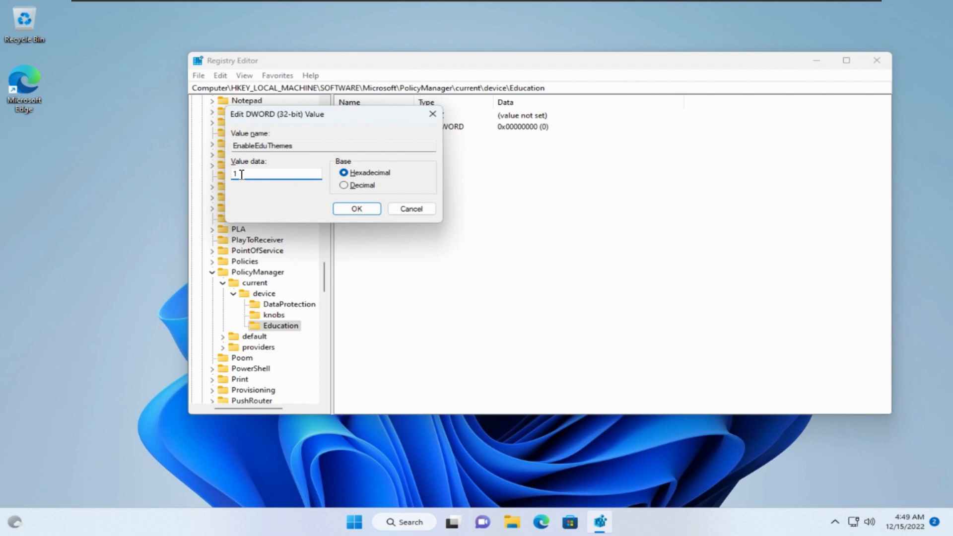
{"action": "left_click", "coordinate": [357, 209]}
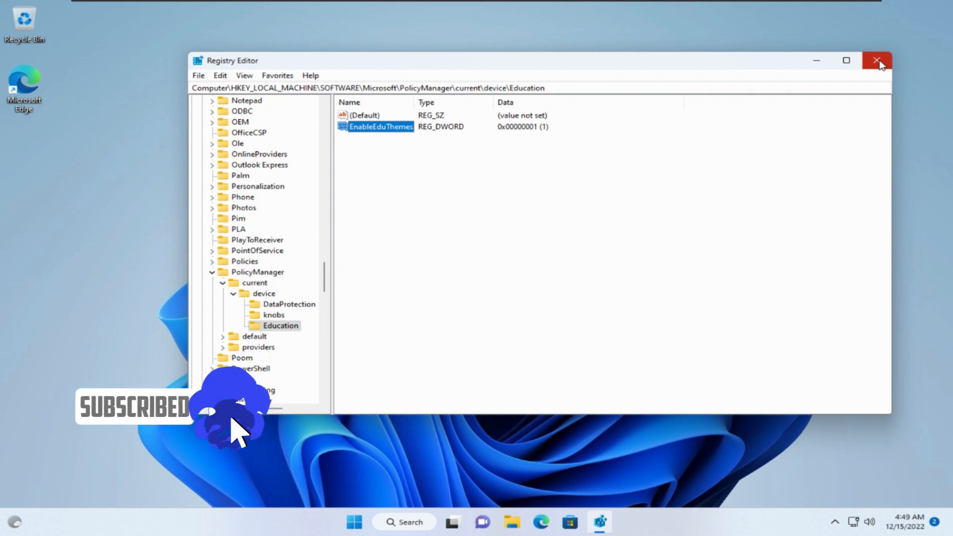
{"action": "left_click", "coordinate": [878, 60]}
{"action": "type", "text": "s"}
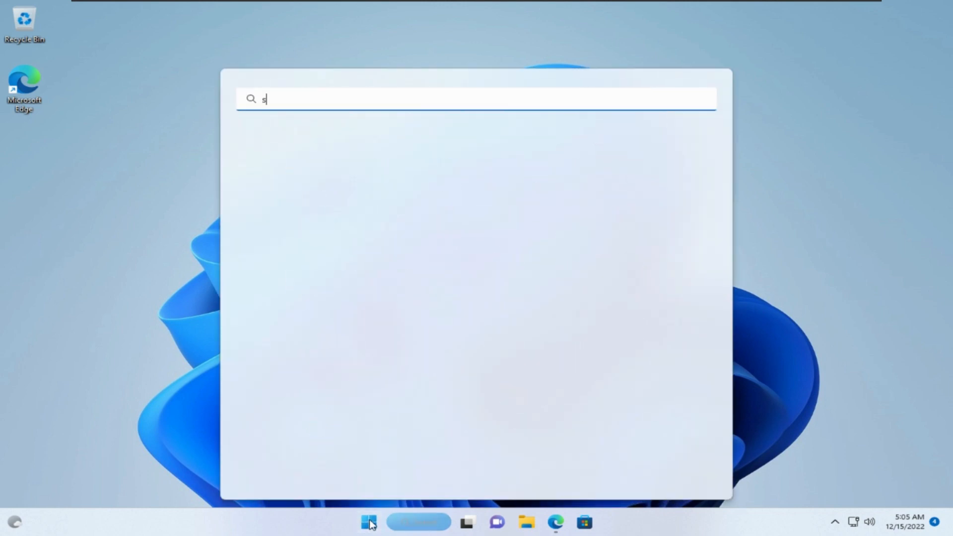
- Open Settings and go to Personalization > Themes
{"action": "type", "text": "ettings"}
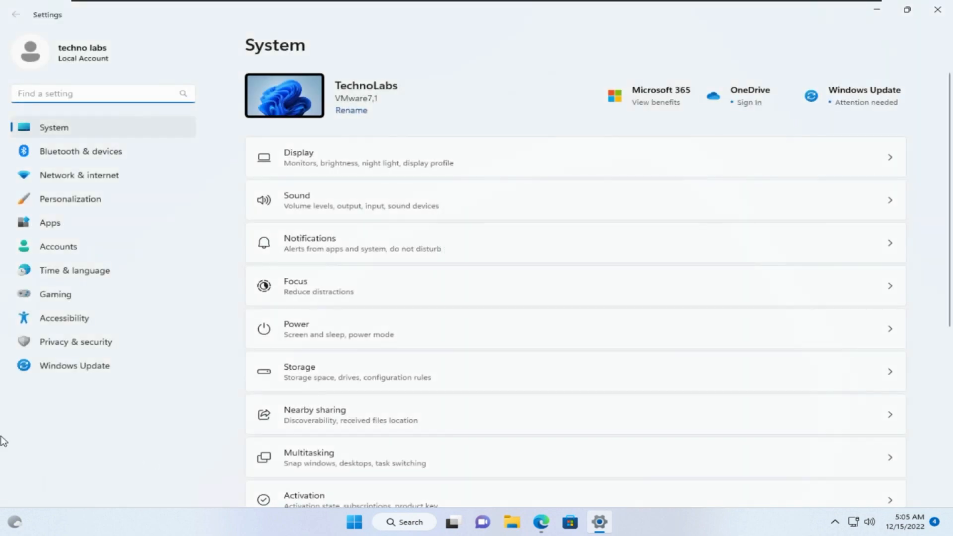
{"action": "left_click", "coordinate": [70, 199]}
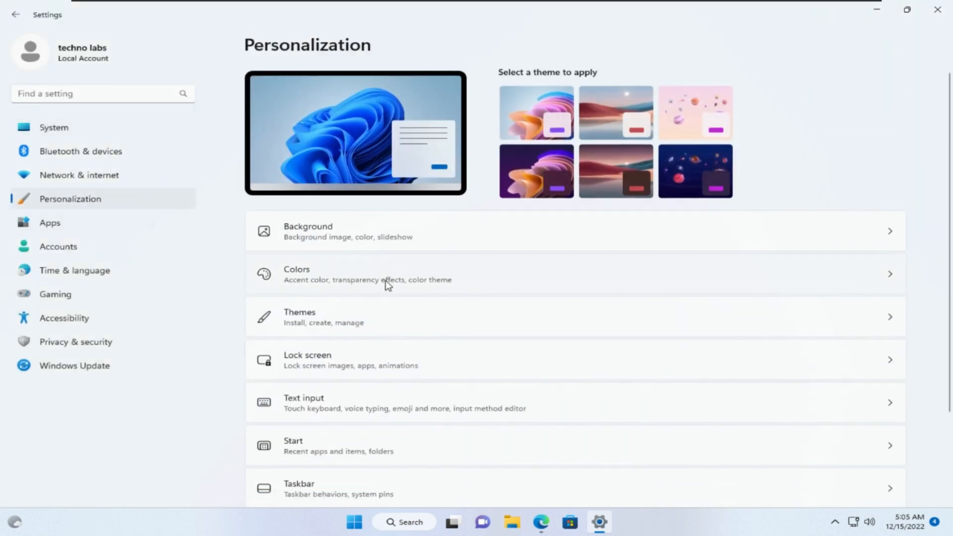
{"action": "left_click", "coordinate": [300, 317]}
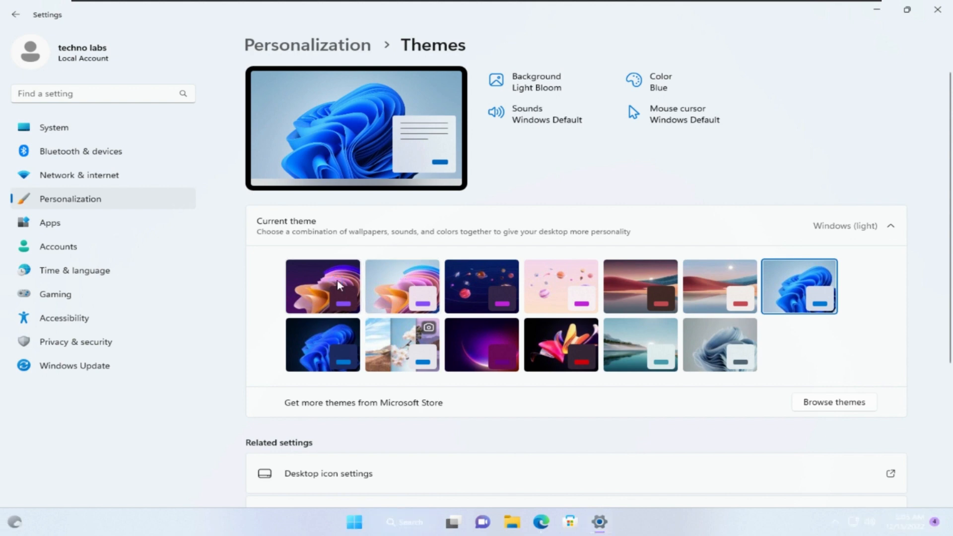
- Apply the Flower (light) theme, check the desktop, and bring Settings back
{"action": "left_click", "coordinate": [322, 287]}
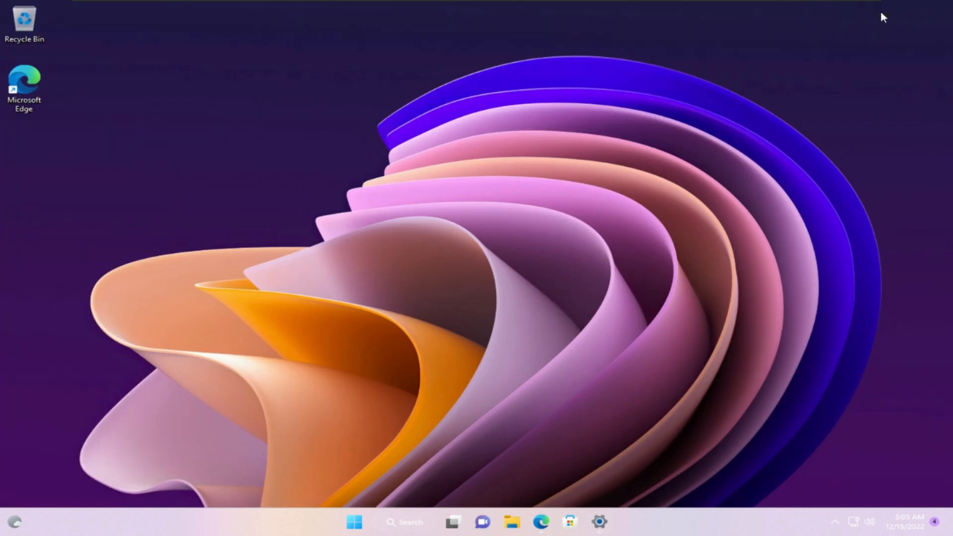
{"action": "mouse_move", "coordinate": [591, 481]}
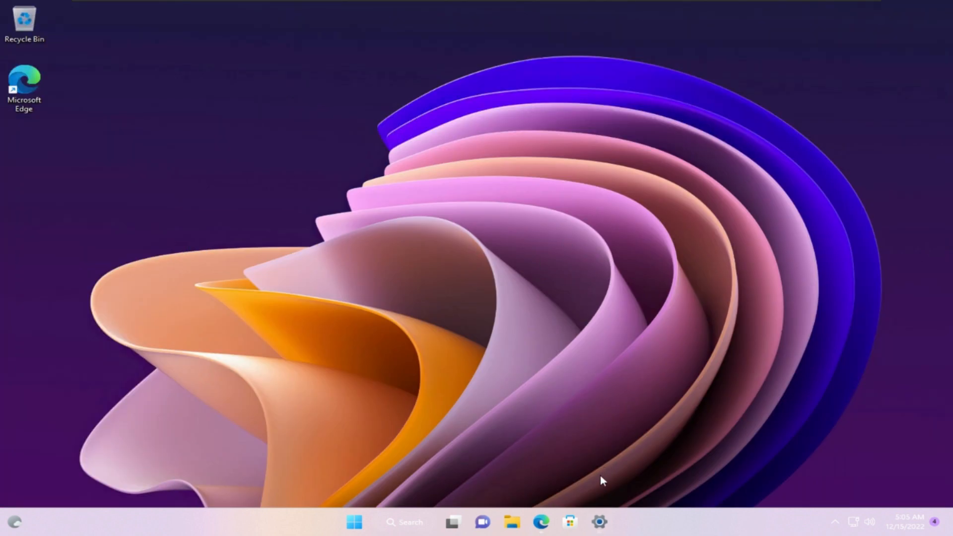
{"action": "mouse_move", "coordinate": [600, 526]}
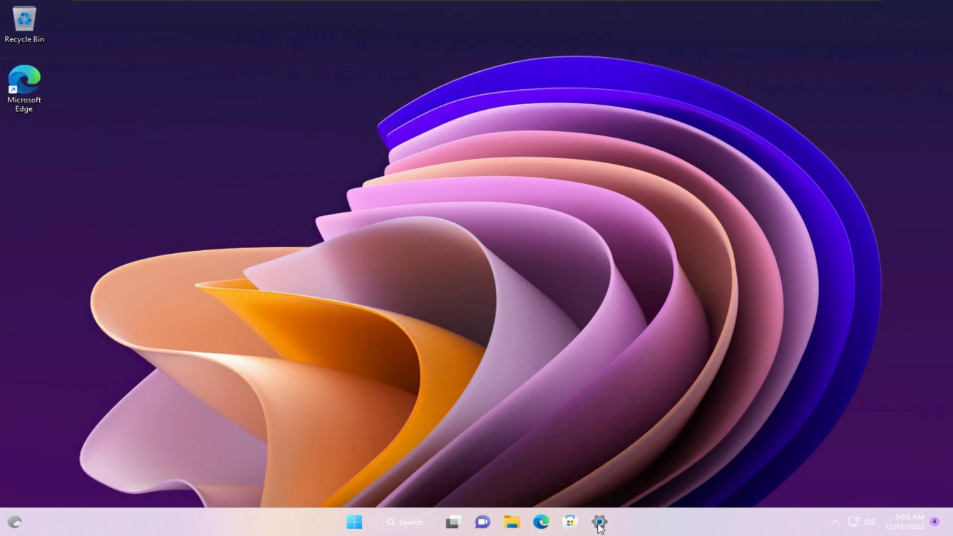
{"action": "left_click", "coordinate": [600, 519]}
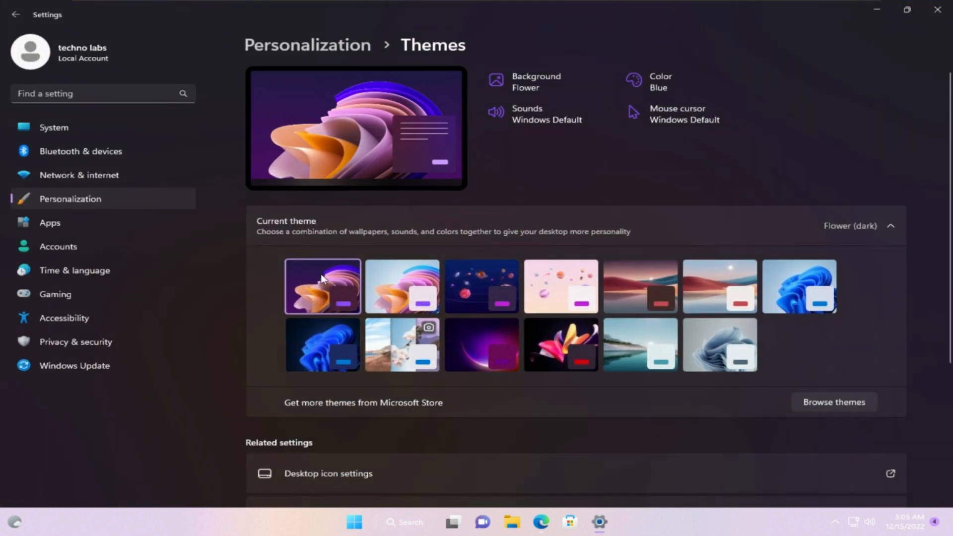
{"action": "mouse_move", "coordinate": [393, 286]}
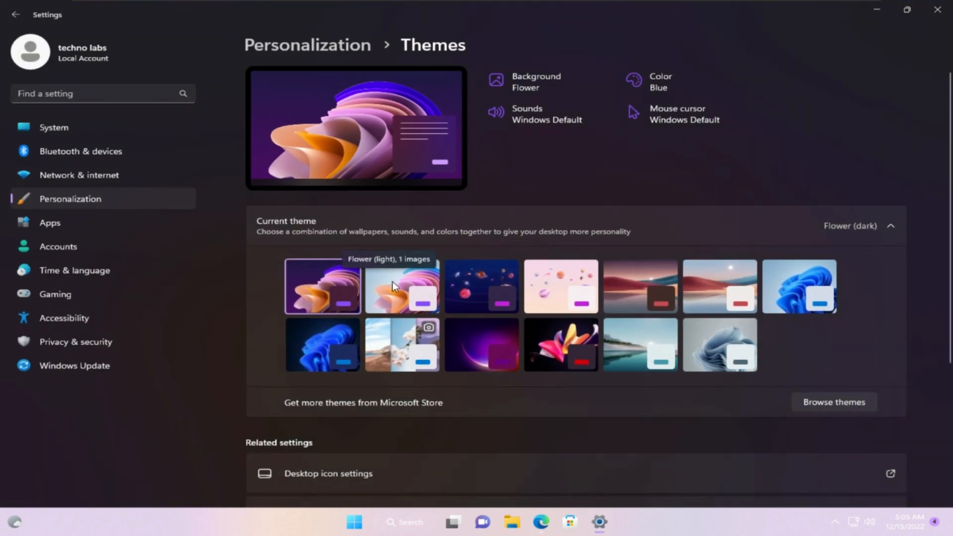
{"action": "left_click", "coordinate": [401, 287]}
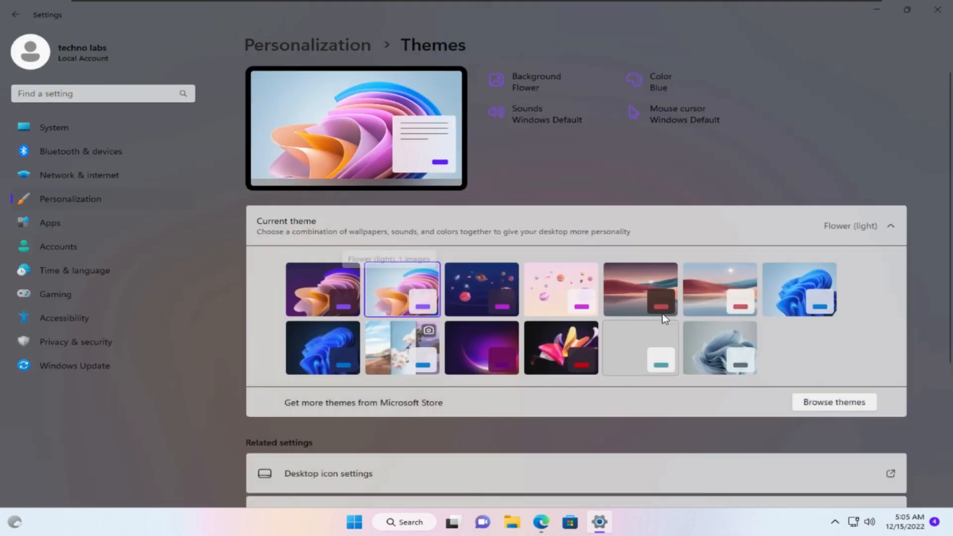
{"action": "left_click", "coordinate": [906, 9]}
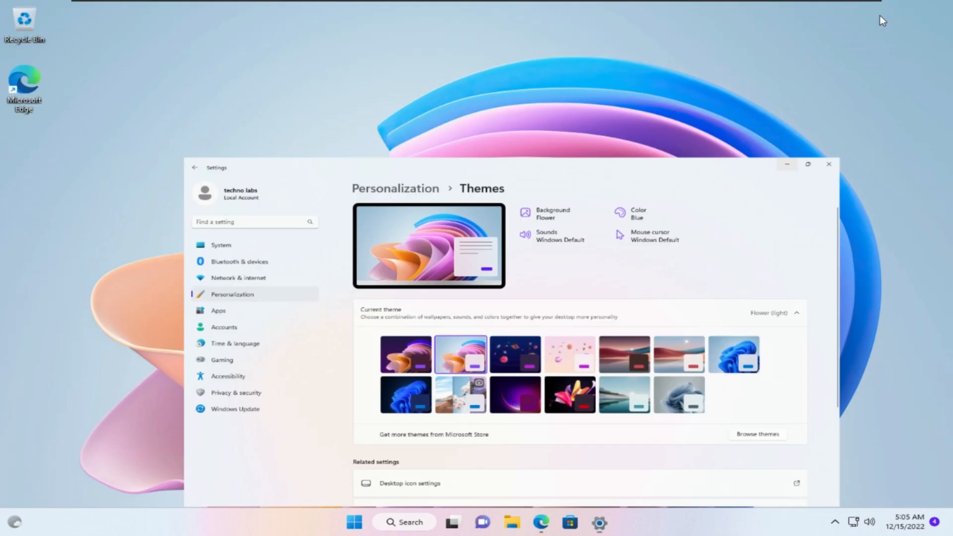
{"action": "left_click", "coordinate": [828, 164]}
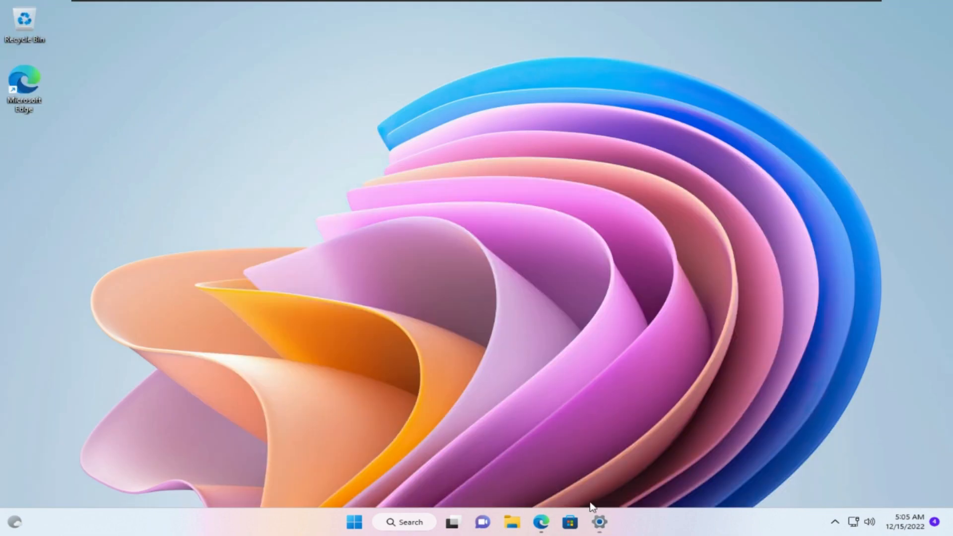
{"action": "left_click", "coordinate": [599, 522]}
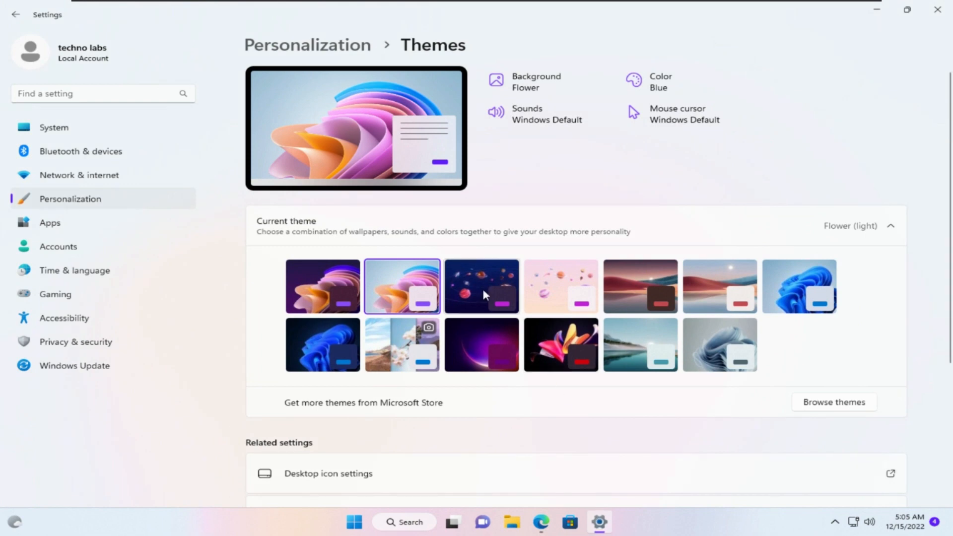
{"action": "mouse_move", "coordinate": [483, 295]}
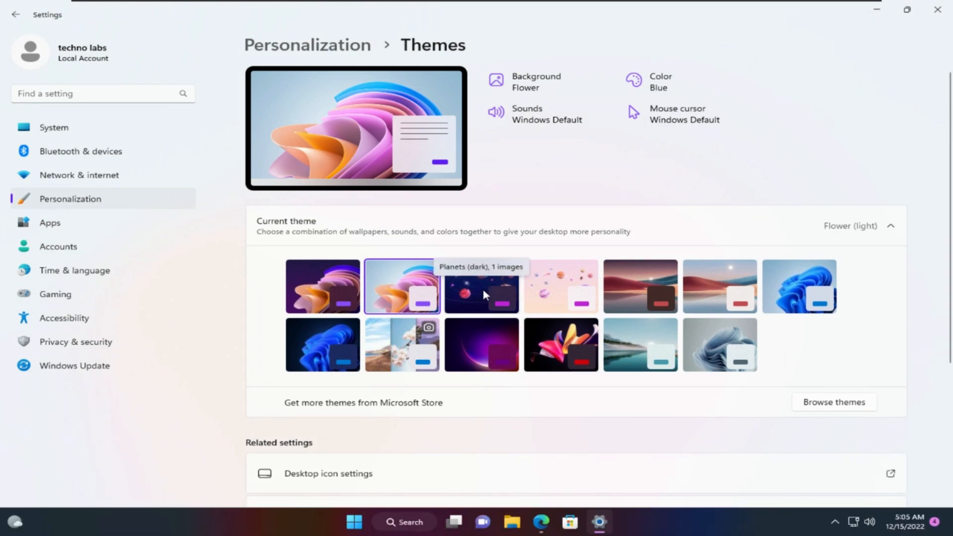
- Apply Planets (dark), view the desktop, then apply Planets (light)
{"action": "left_click", "coordinate": [480, 286]}
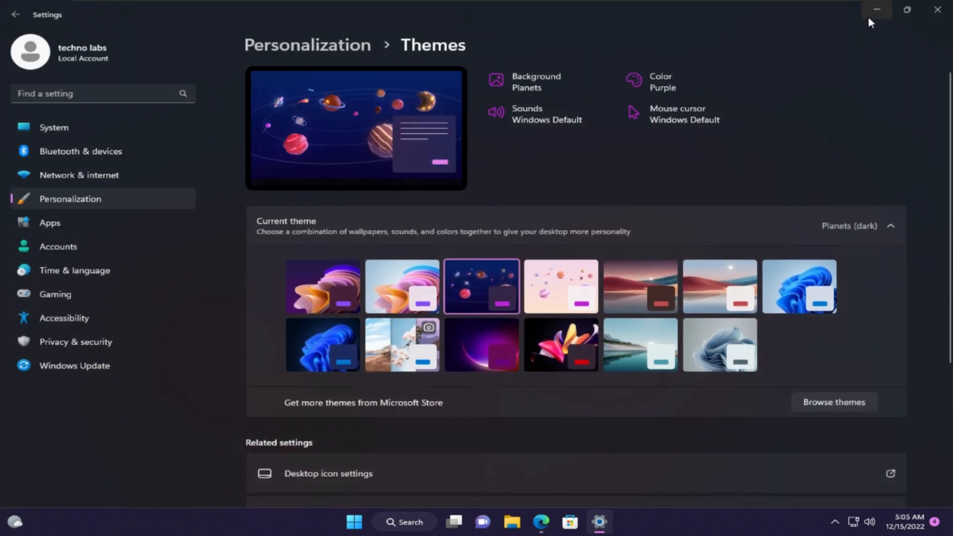
{"action": "left_click", "coordinate": [878, 10]}
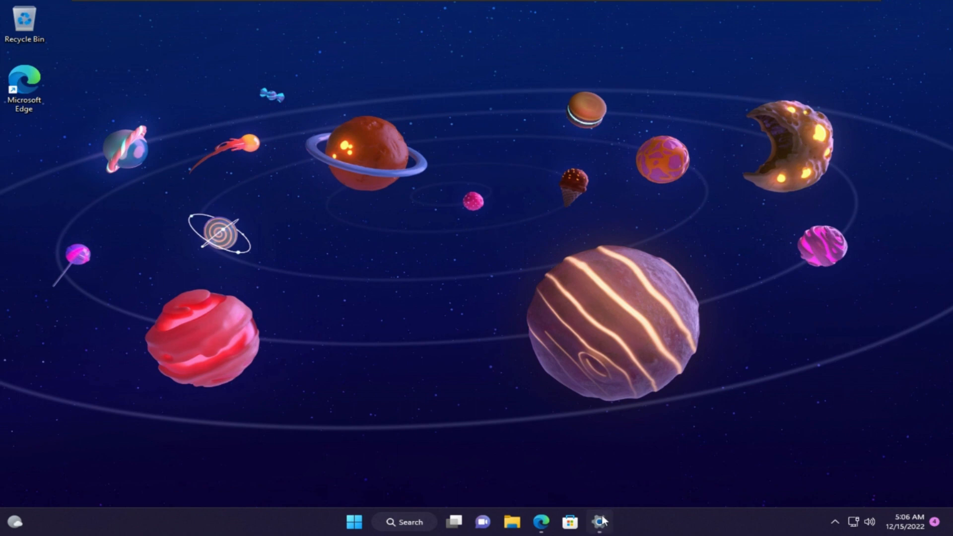
{"action": "left_click", "coordinate": [599, 521]}
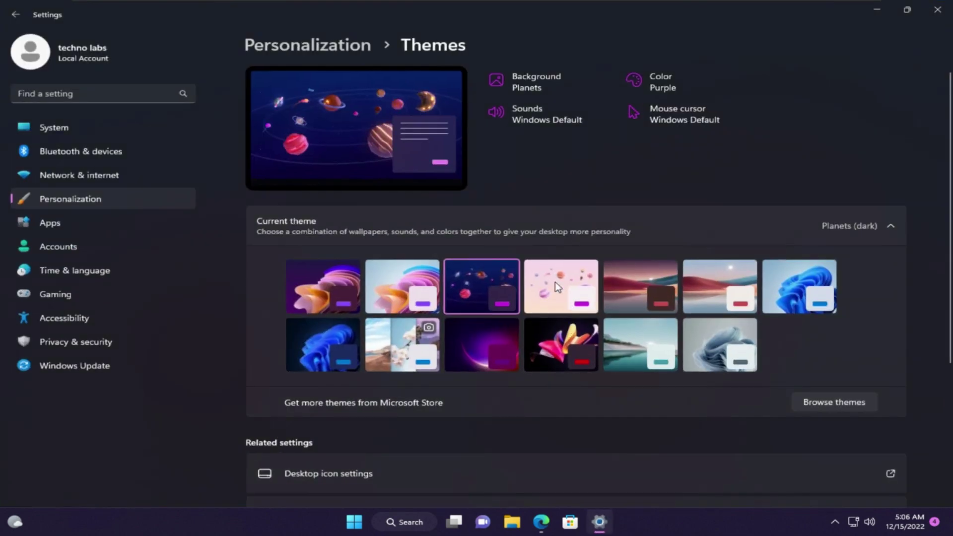
{"action": "left_click", "coordinate": [561, 286]}
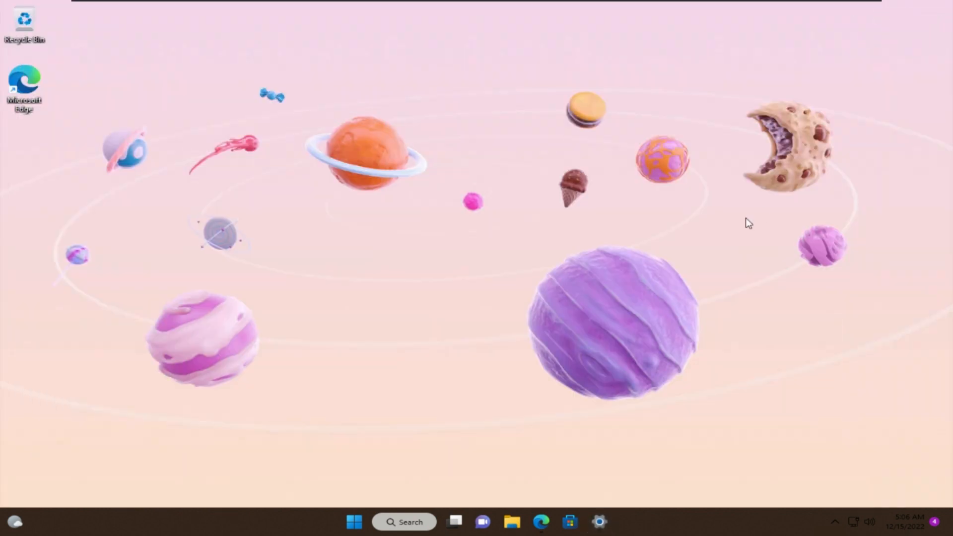
{"action": "mouse_move", "coordinate": [605, 501]}
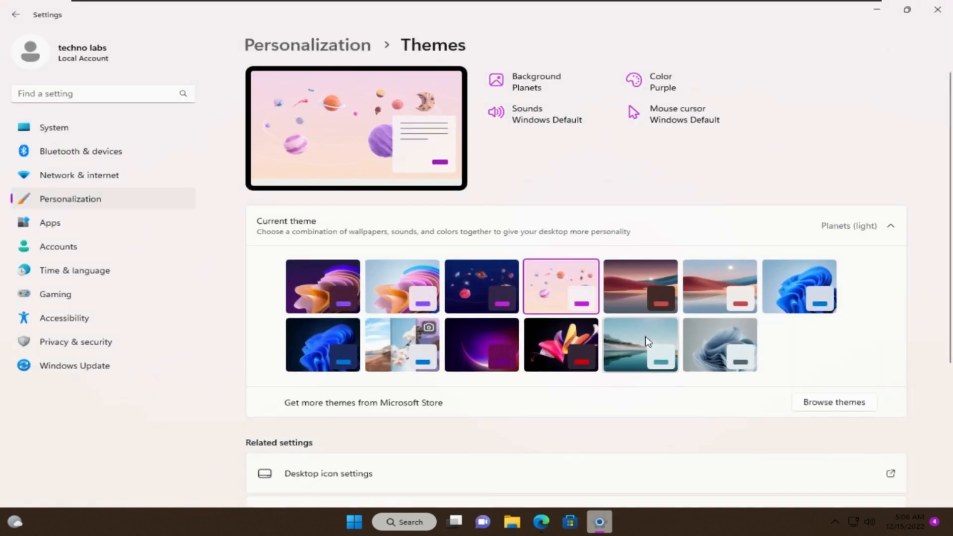
{"action": "mouse_move", "coordinate": [627, 289]}
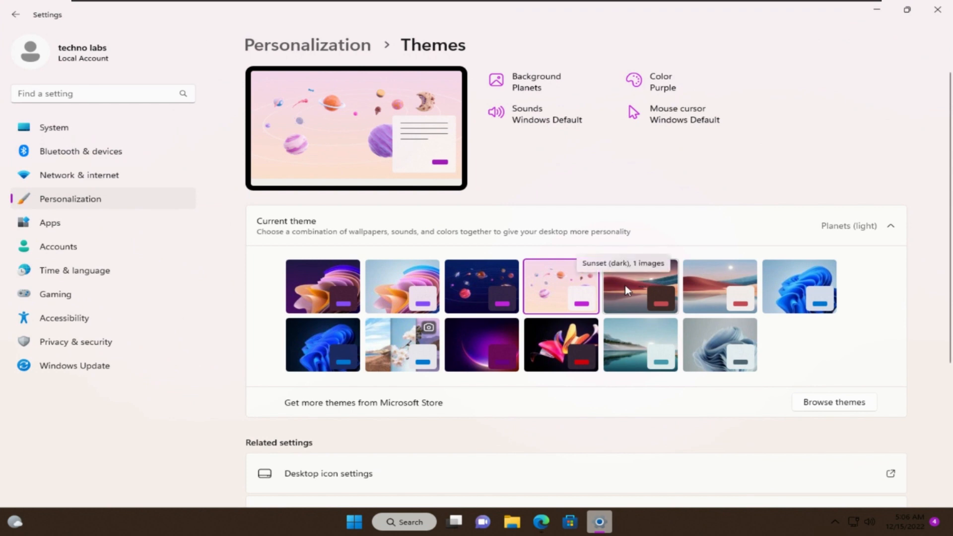
- Apply Sunset (dark), then Sunset (light), and minimize Settings to show the desktop
{"action": "left_click", "coordinate": [639, 287]}
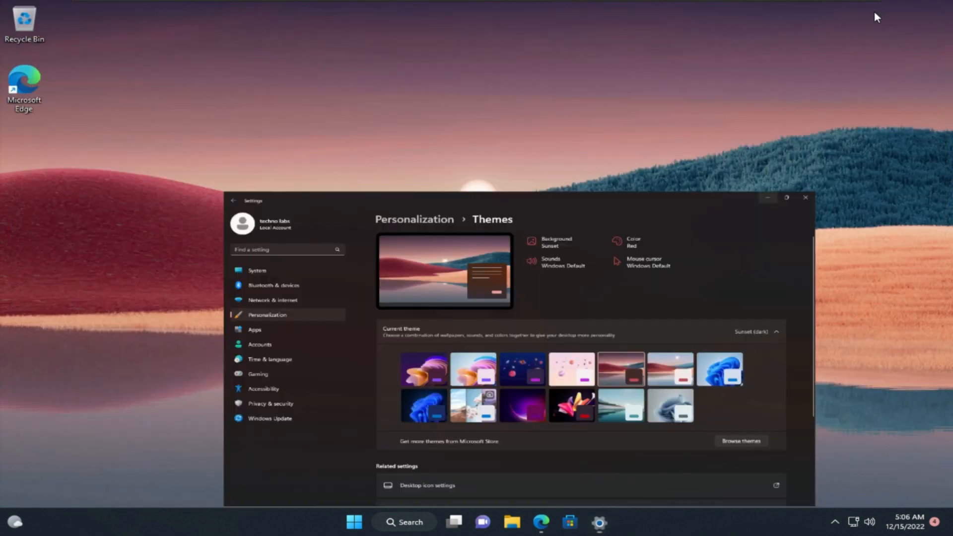
{"action": "left_click", "coordinate": [806, 197]}
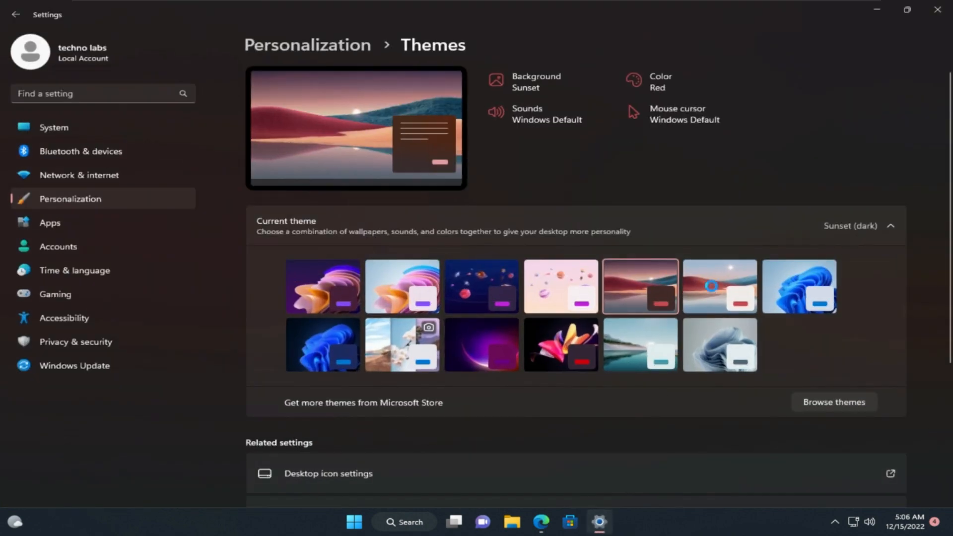
{"action": "left_click", "coordinate": [719, 285]}
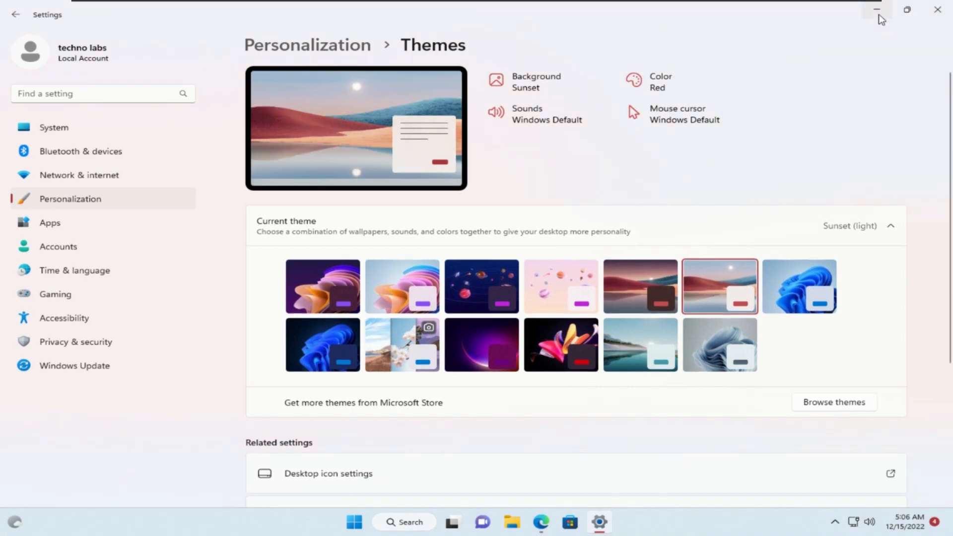
{"action": "left_click", "coordinate": [879, 10]}
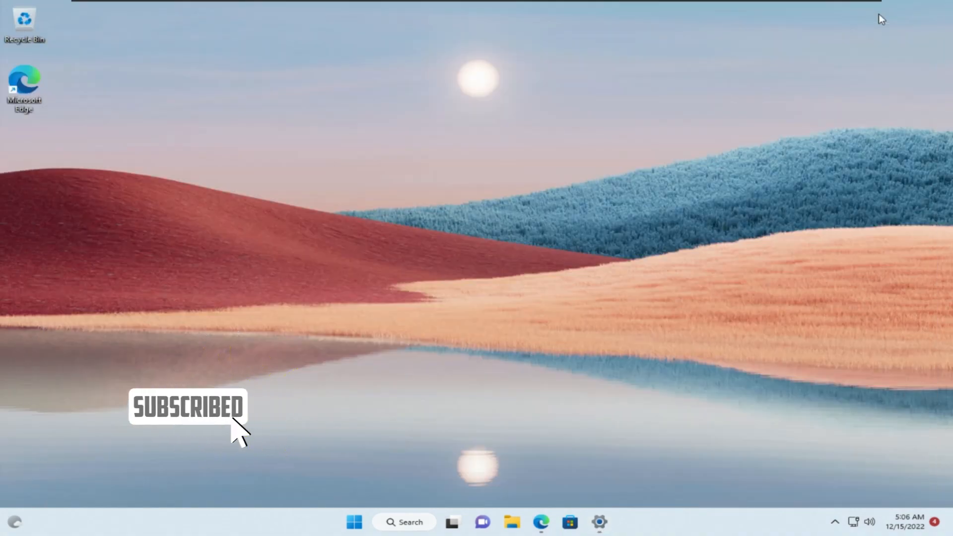